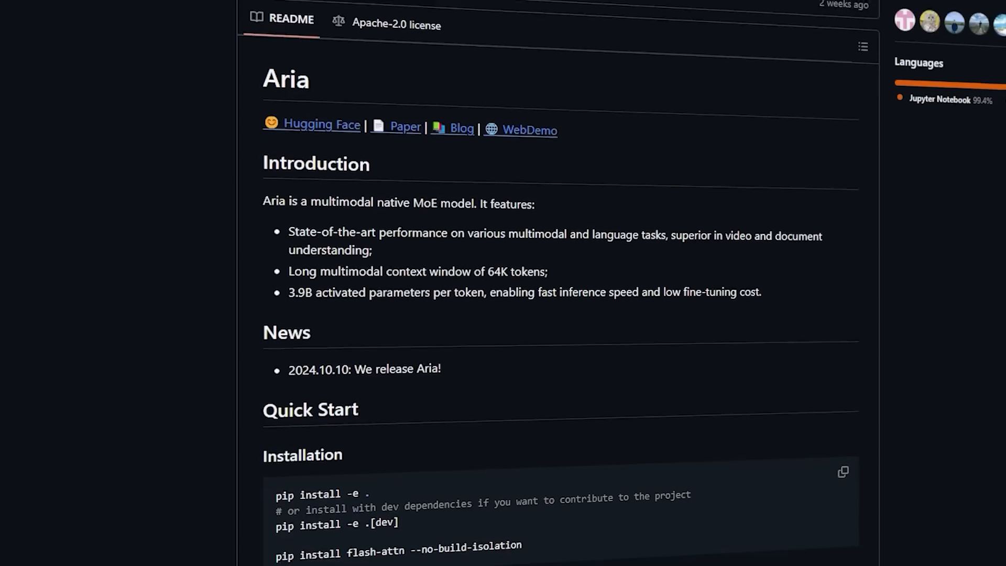
{"action": "scroll", "scroll_direction": "down", "scroll_amount": 3}
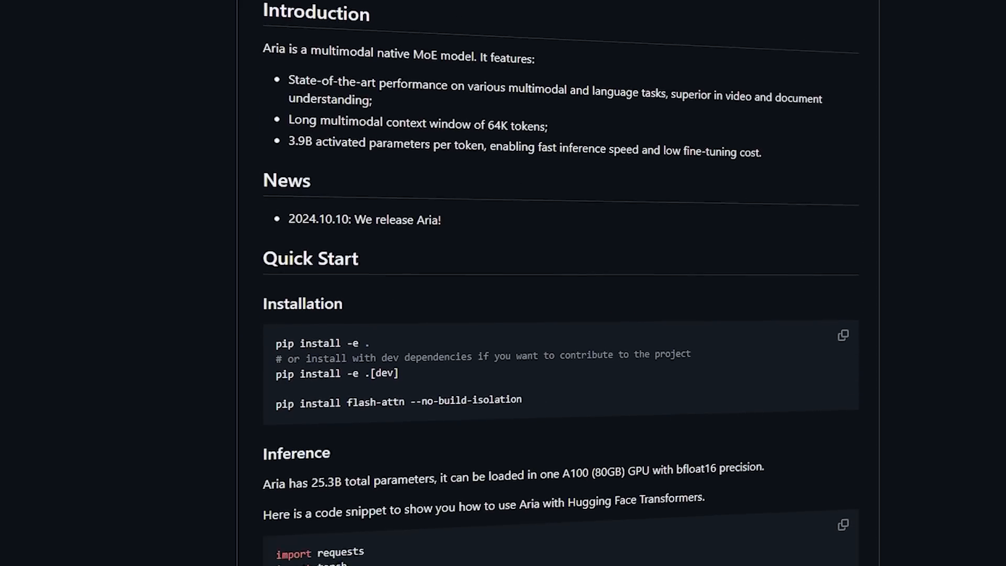